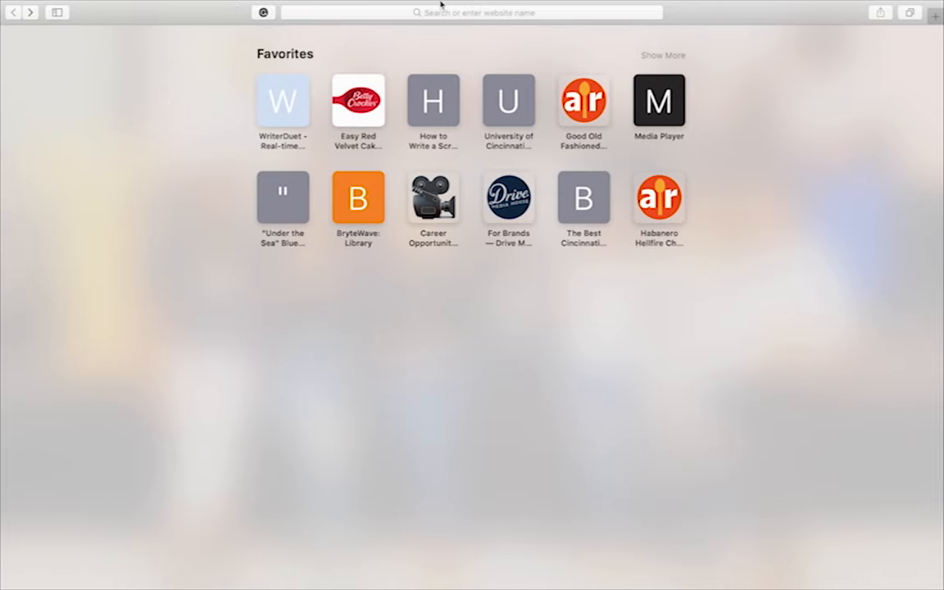
# From the UC parking services page, follow 'Get a Permit or Manage Your Account' into the portal.
pyautogui.click(472, 13)
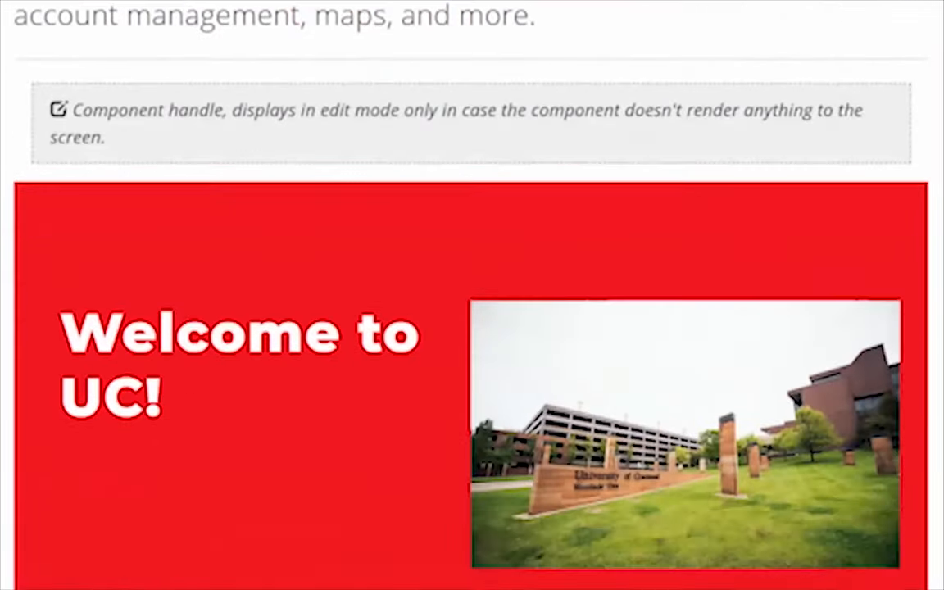
pyautogui.scroll(-3)
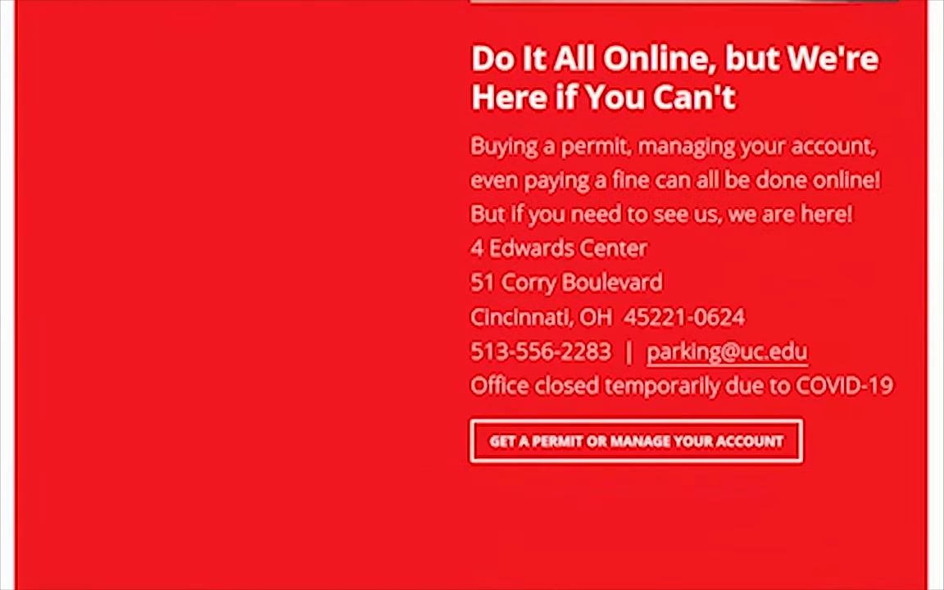
pyautogui.click(636, 441)
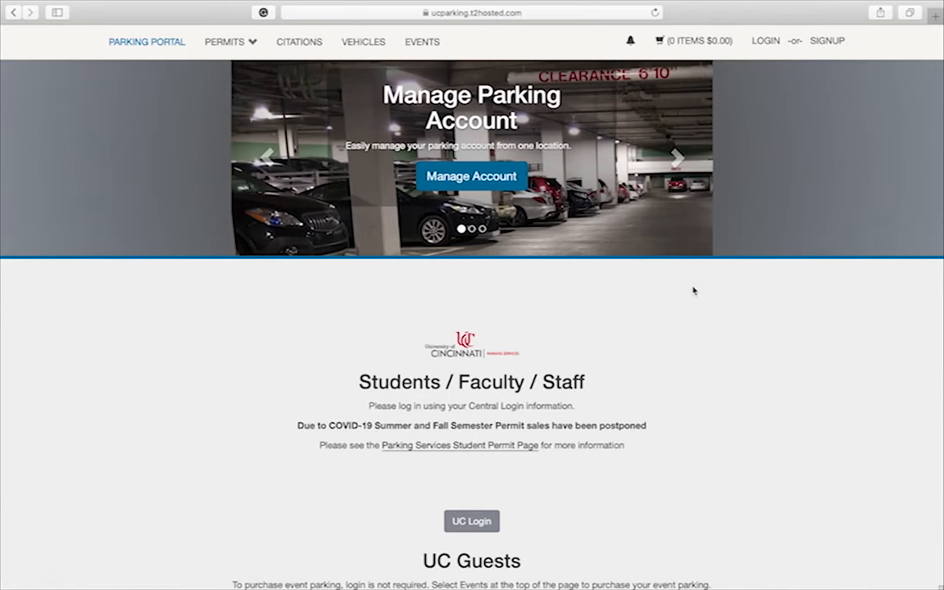
# Scroll down to the Students/Faculty/Staff UC Login section.
pyautogui.scroll(-3)
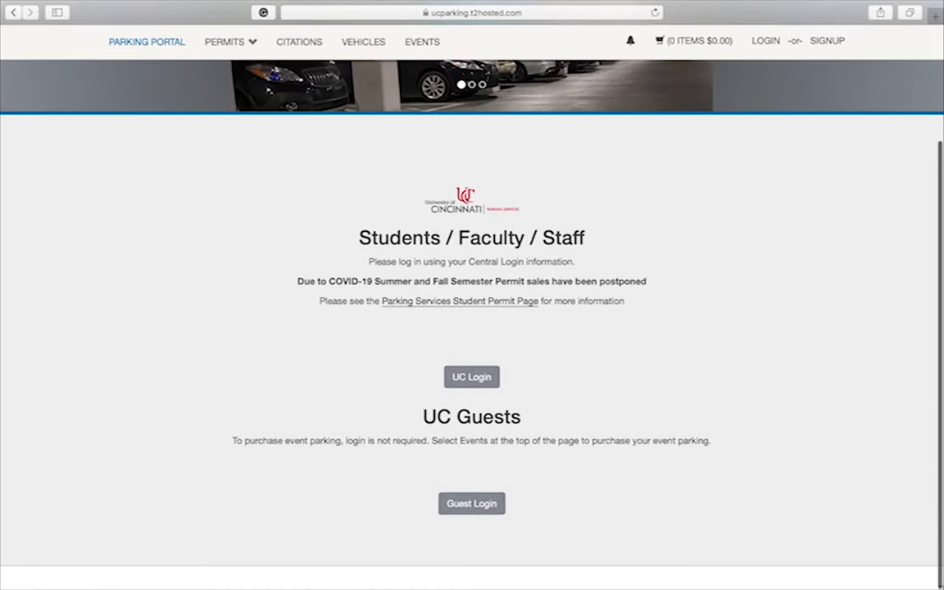
pyautogui.moveTo(543, 337)
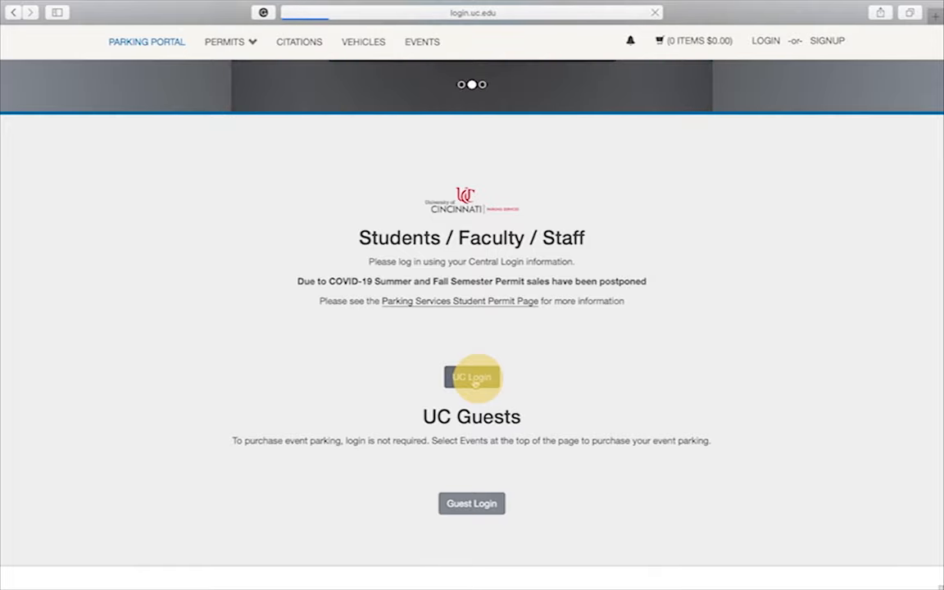
# Log in through UC Central Login with university username and password.
pyautogui.click(471, 378)
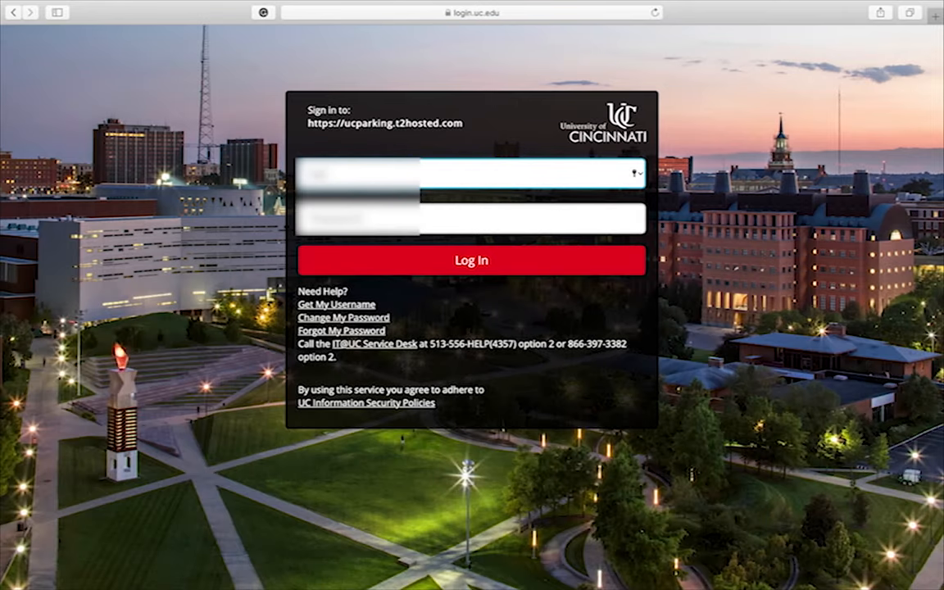
pyautogui.click(471, 216)
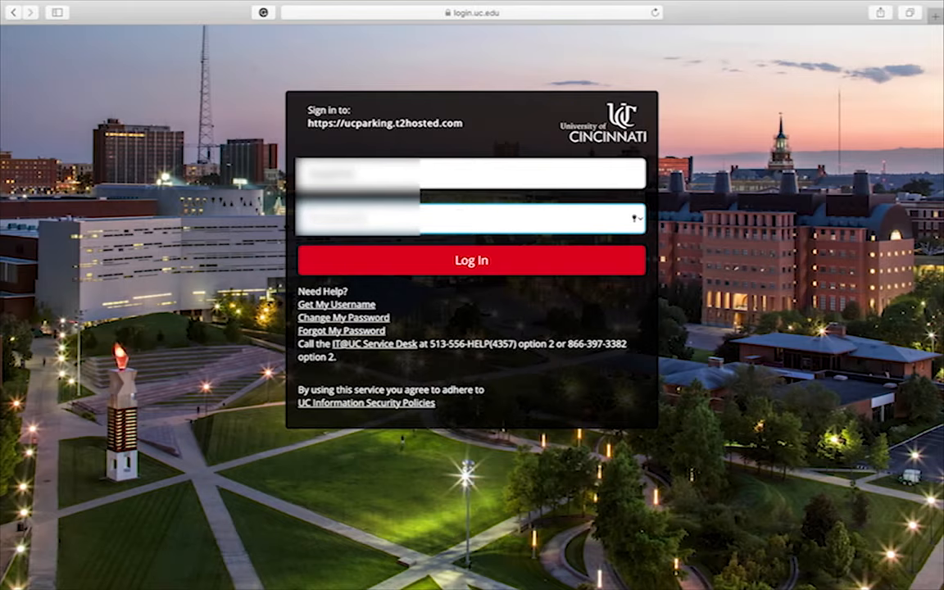
pyautogui.click(471, 260)
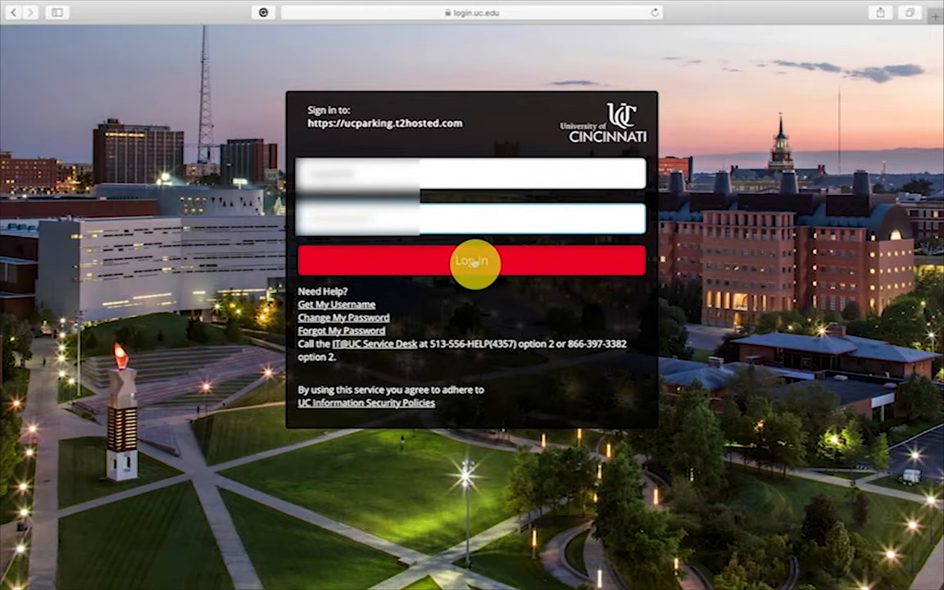
pyautogui.click(472, 261)
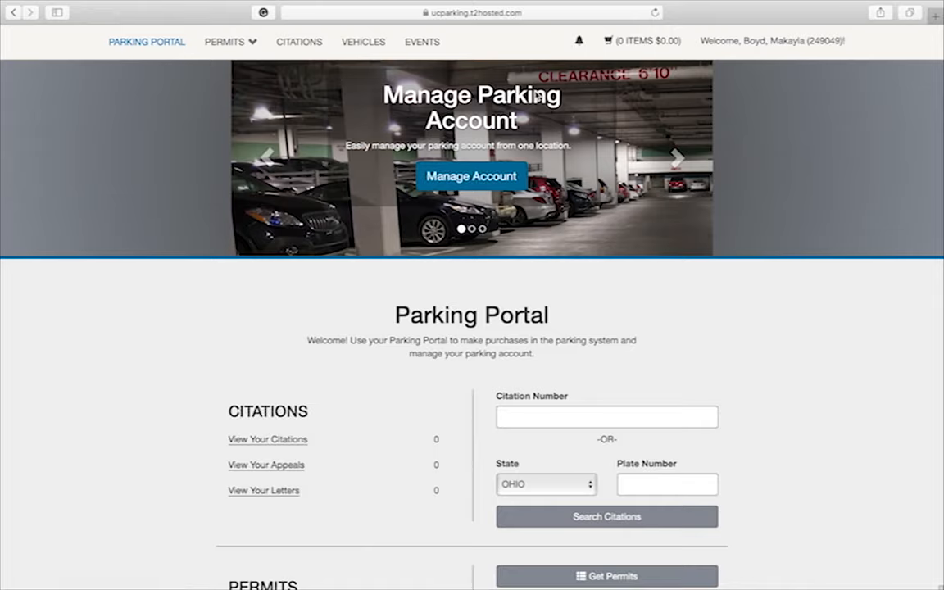
# Open Manage Your Account Information from the Welcome menu and browse its sections.
pyautogui.click(771, 41)
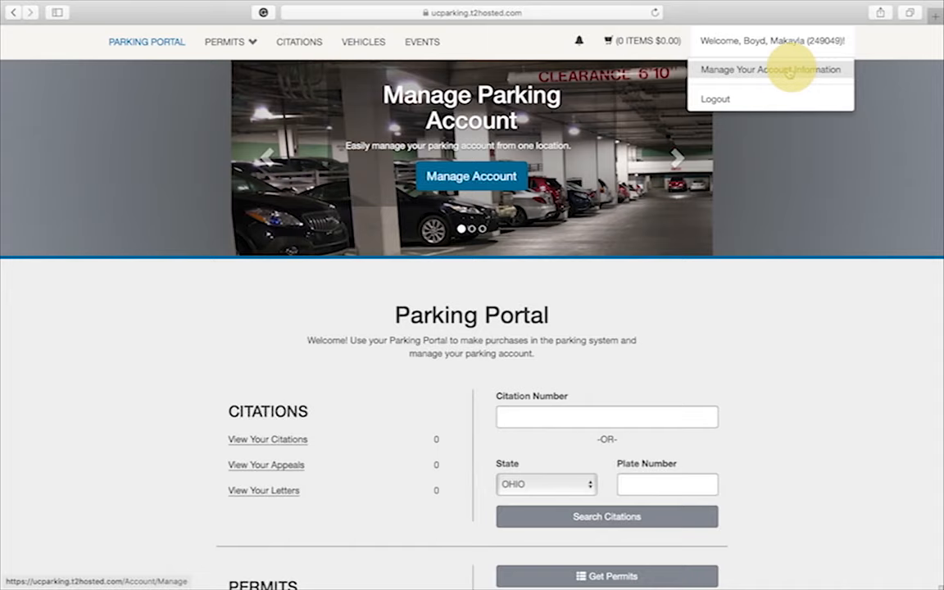
pyautogui.click(769, 69)
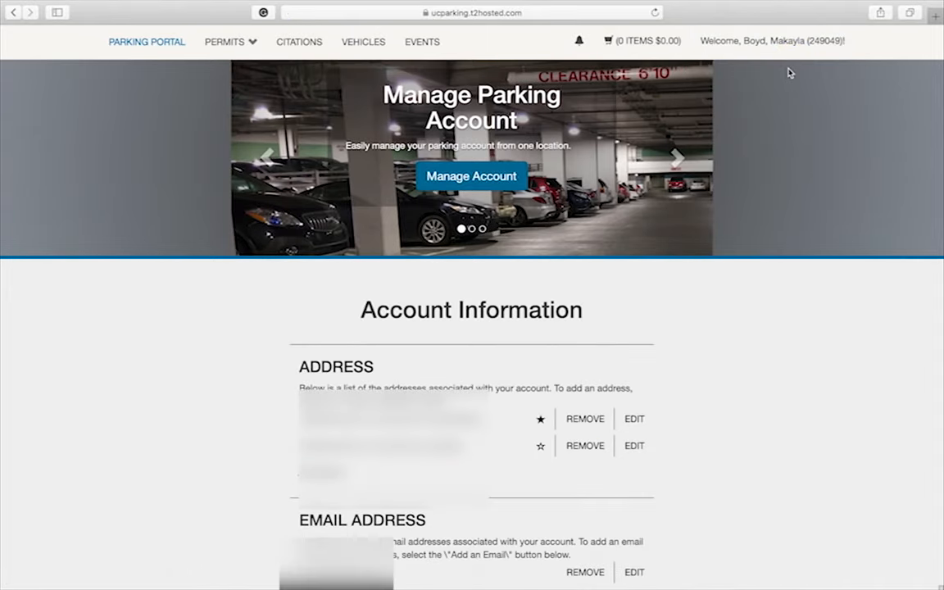
pyautogui.moveTo(738, 367)
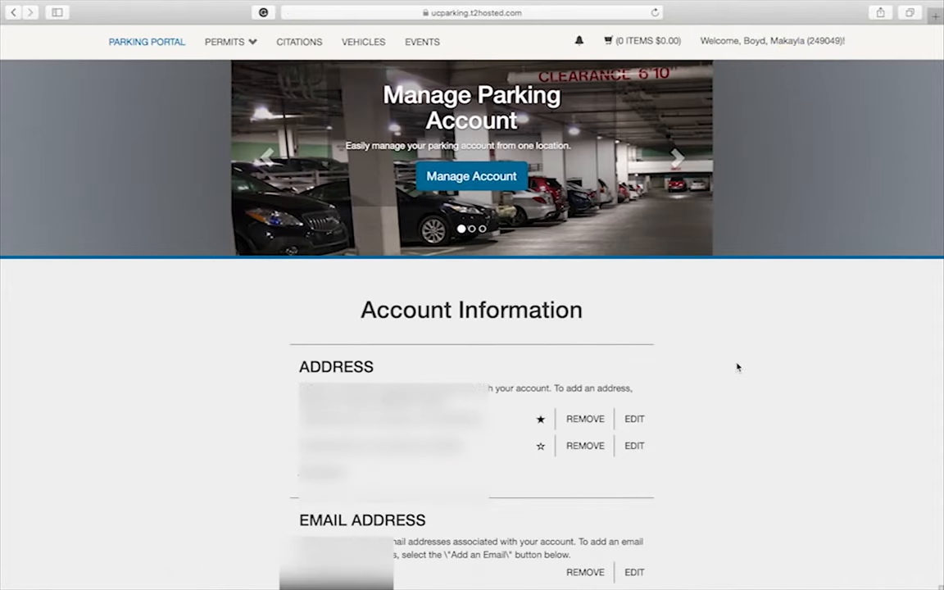
pyautogui.scroll(-3)
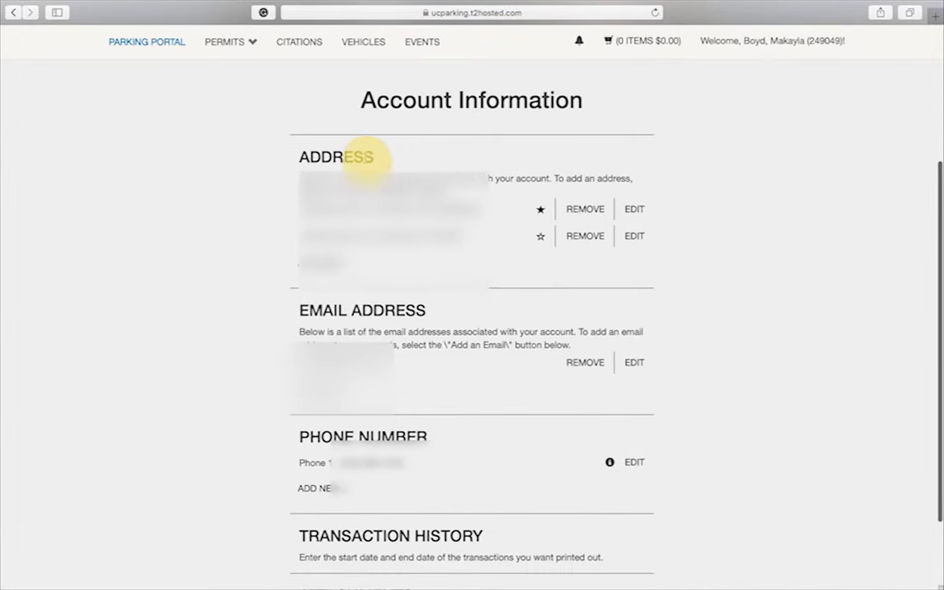
pyautogui.moveTo(414, 310)
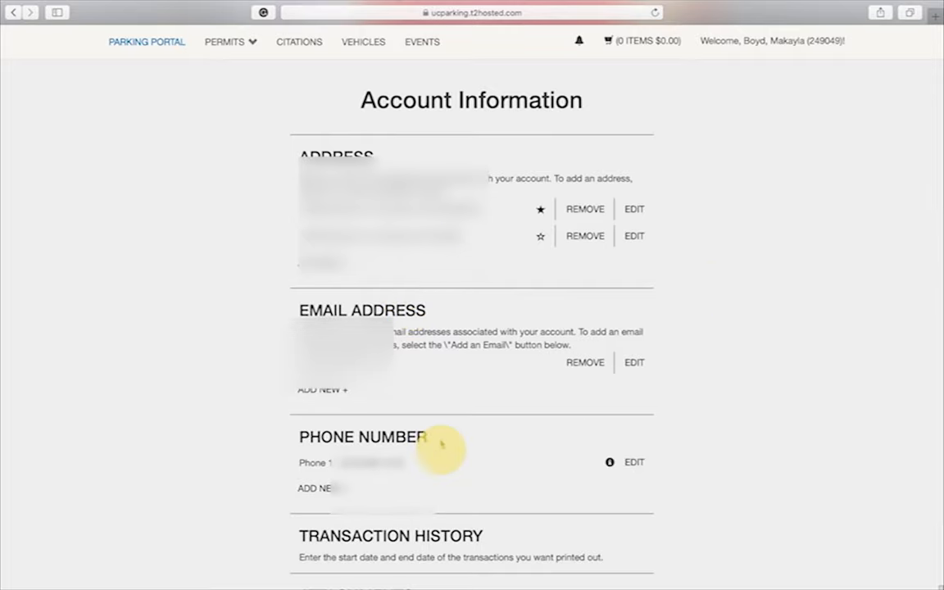
pyautogui.scroll(-3)
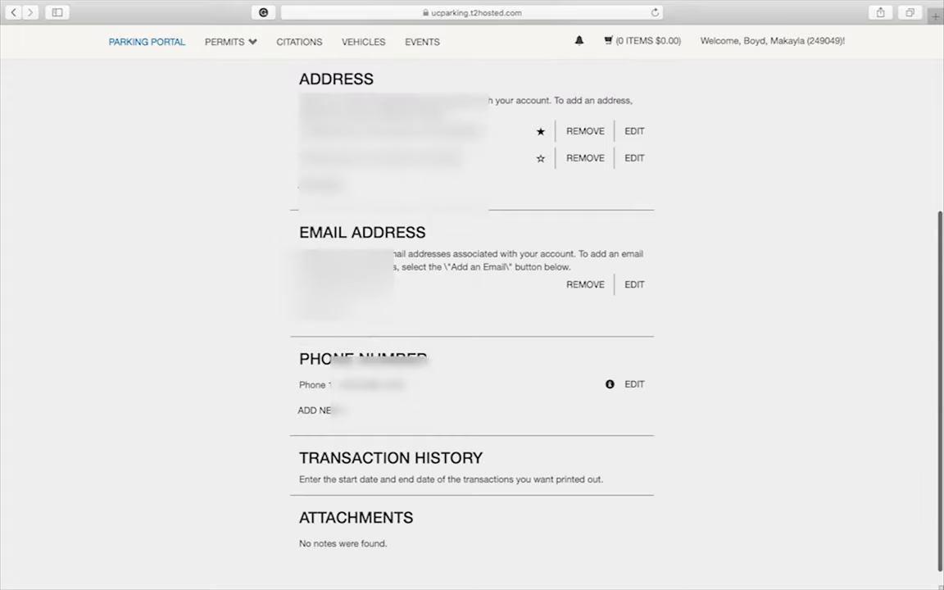
pyautogui.scroll(3)
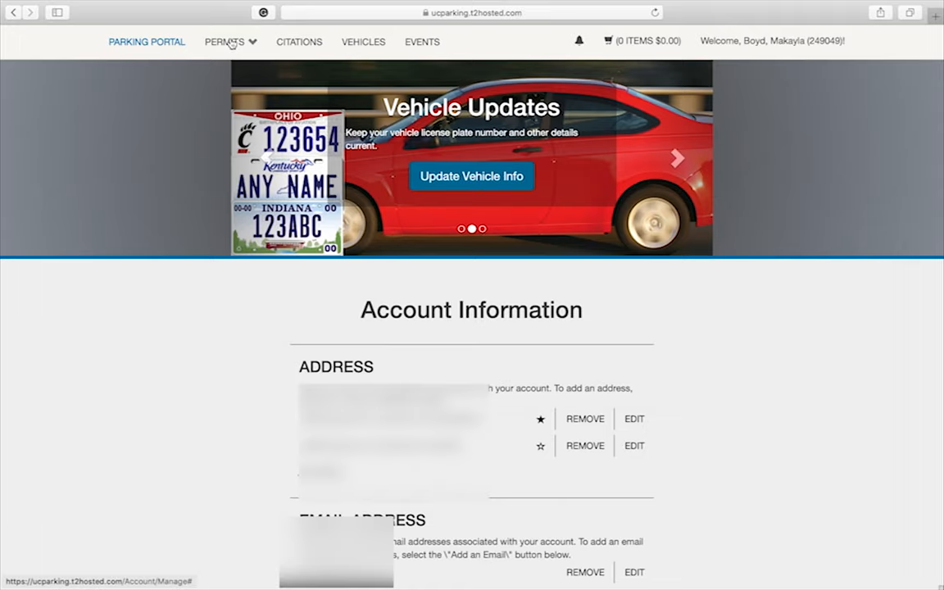
# Select the Blue Ash Student 2020 Fall Semester permit and acknowledge the parking agreement.
pyautogui.click(225, 41)
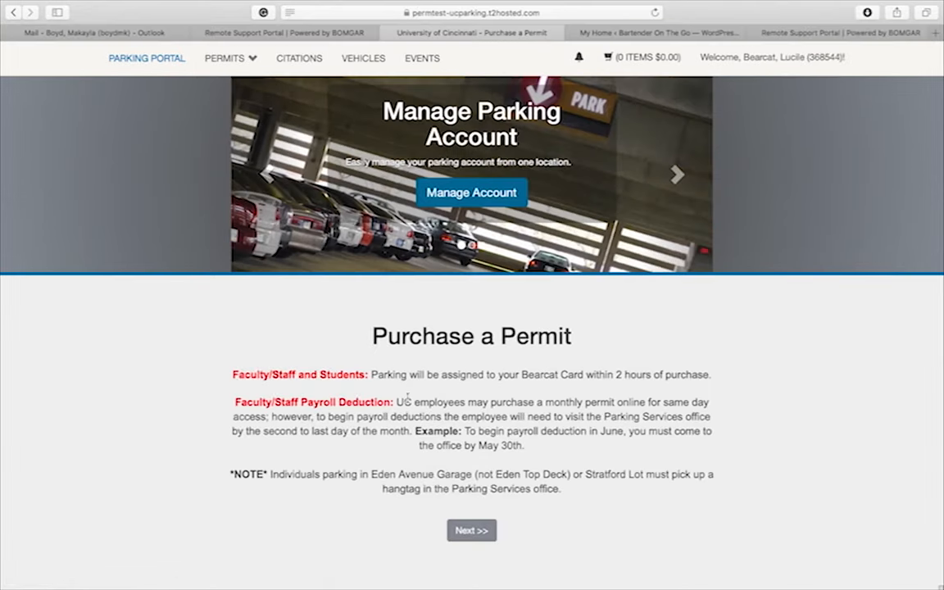
pyautogui.click(472, 531)
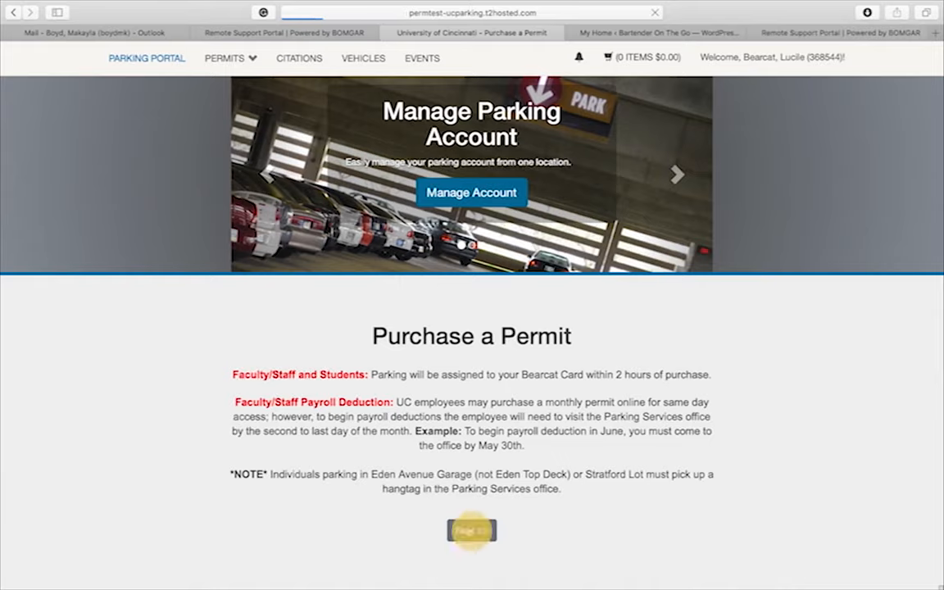
pyautogui.click(471, 529)
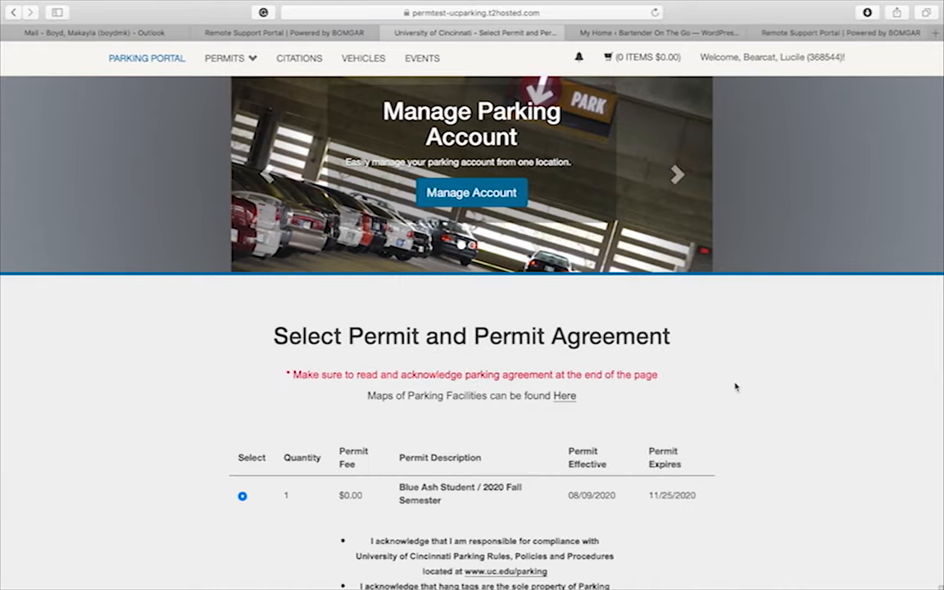
pyautogui.scroll(-3)
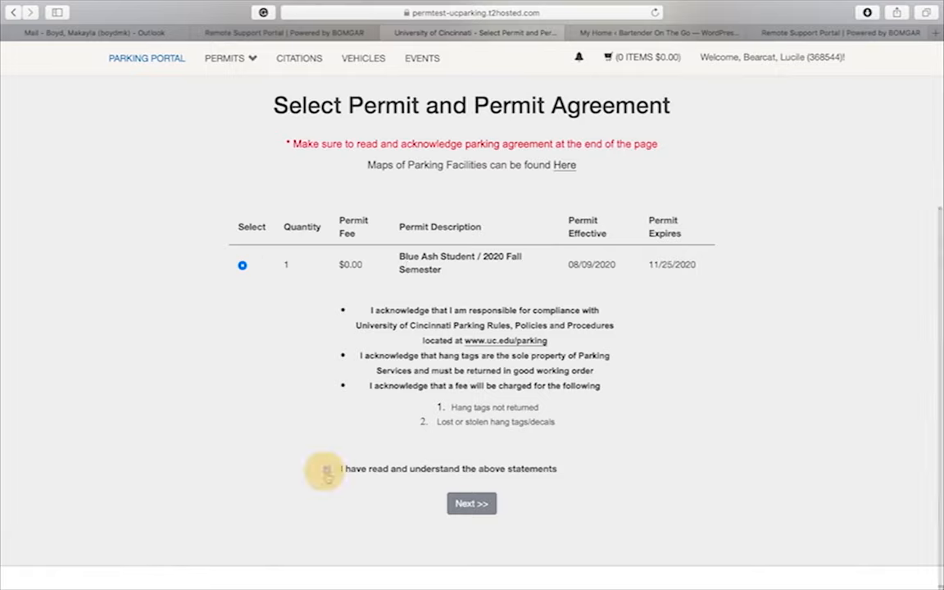
pyautogui.click(328, 469)
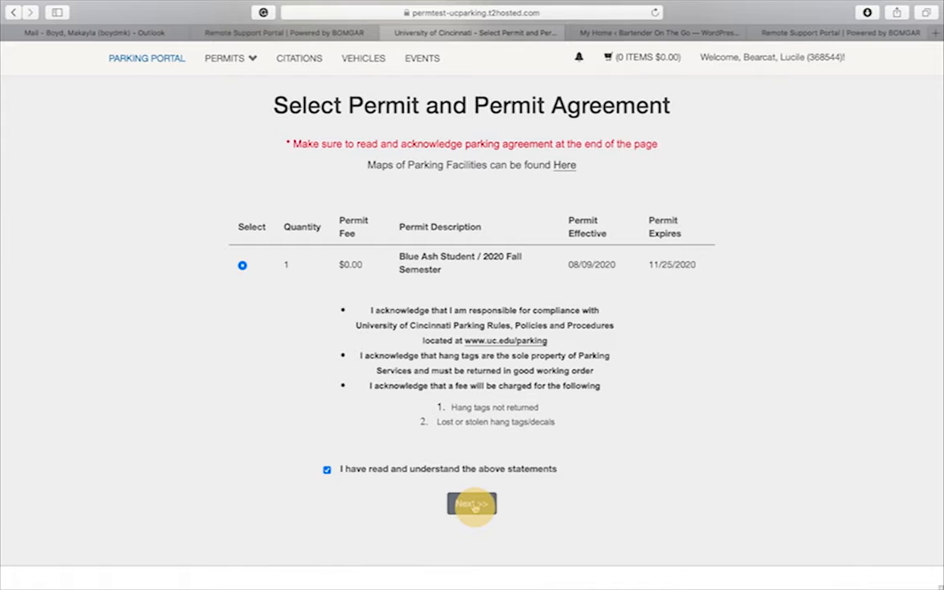
pyautogui.click(471, 503)
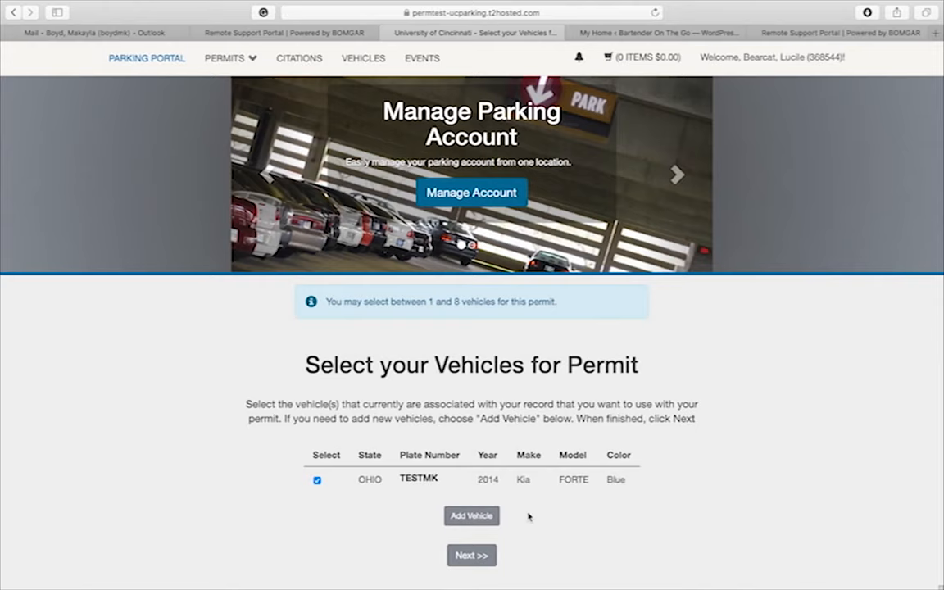
# Keep the TESTMK Kia checked and continue to View Cart.
pyautogui.scroll(-3)
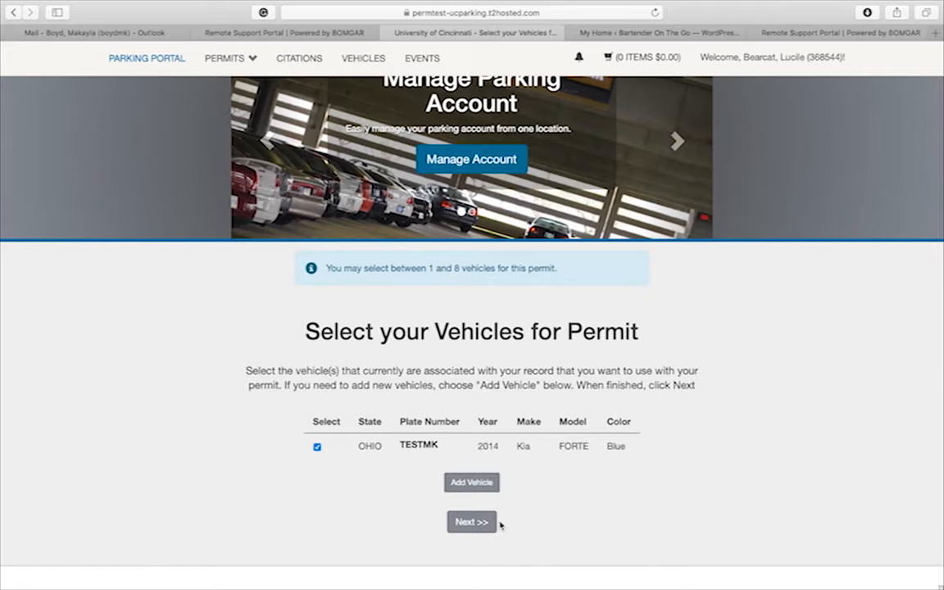
pyautogui.click(471, 523)
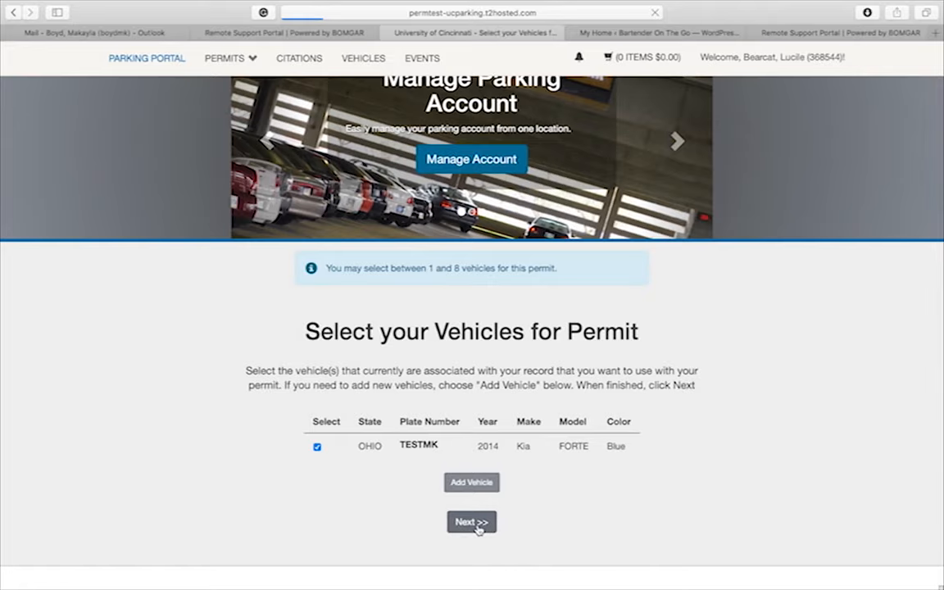
pyautogui.click(471, 522)
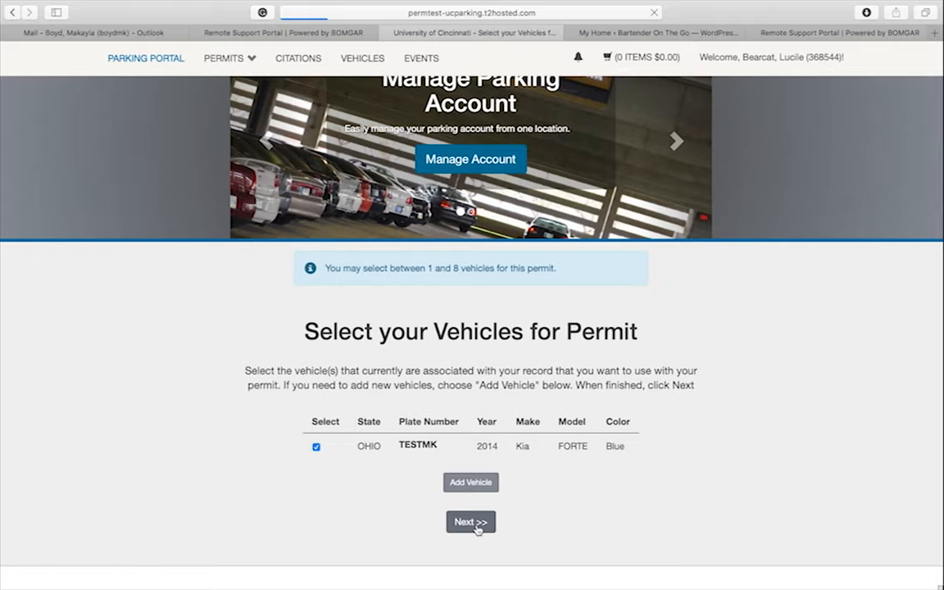
pyautogui.click(470, 522)
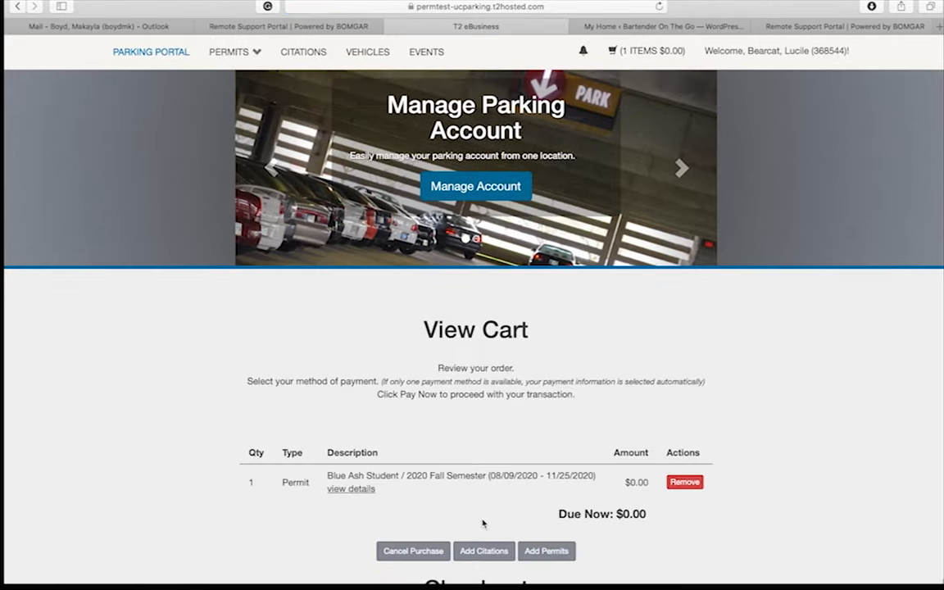
# Choose Pay Now at Checkout for the $0.00 cart.
pyautogui.scroll(-3)
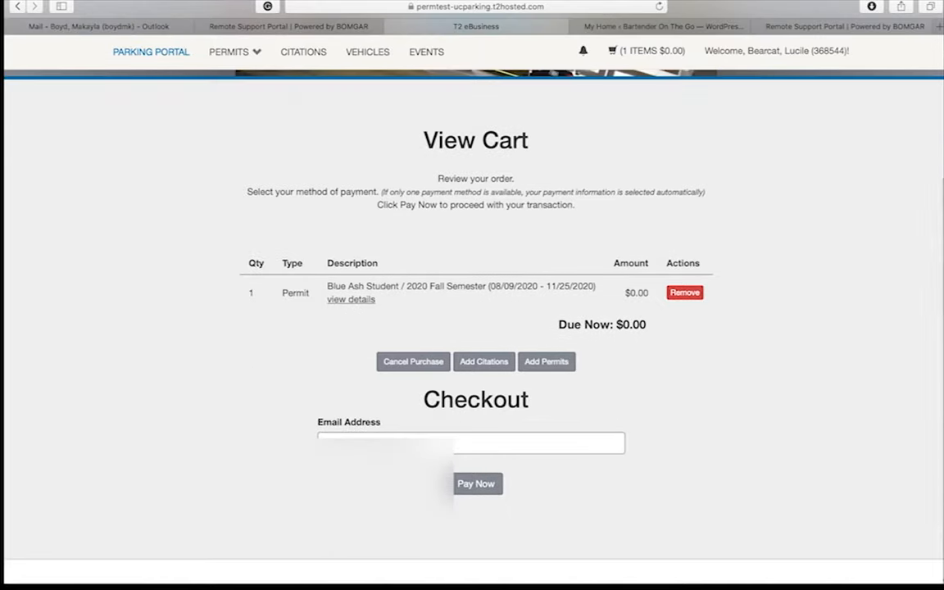
pyautogui.moveTo(646, 336)
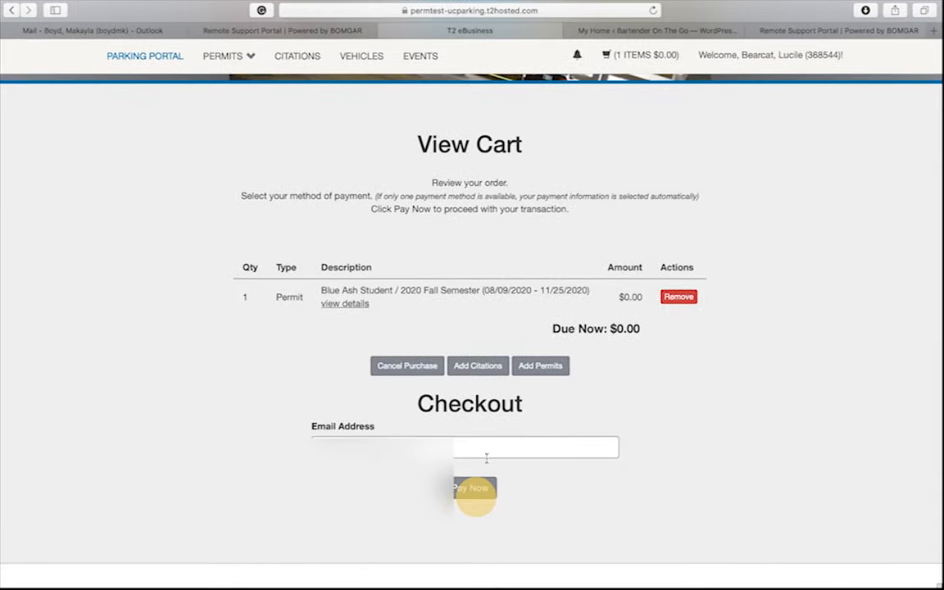
pyautogui.click(474, 488)
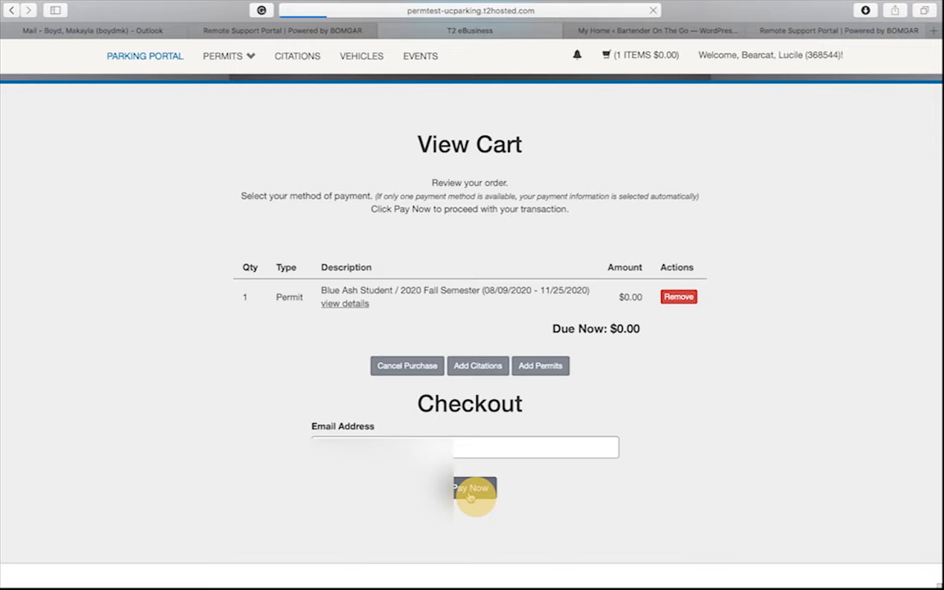
pyautogui.click(470, 488)
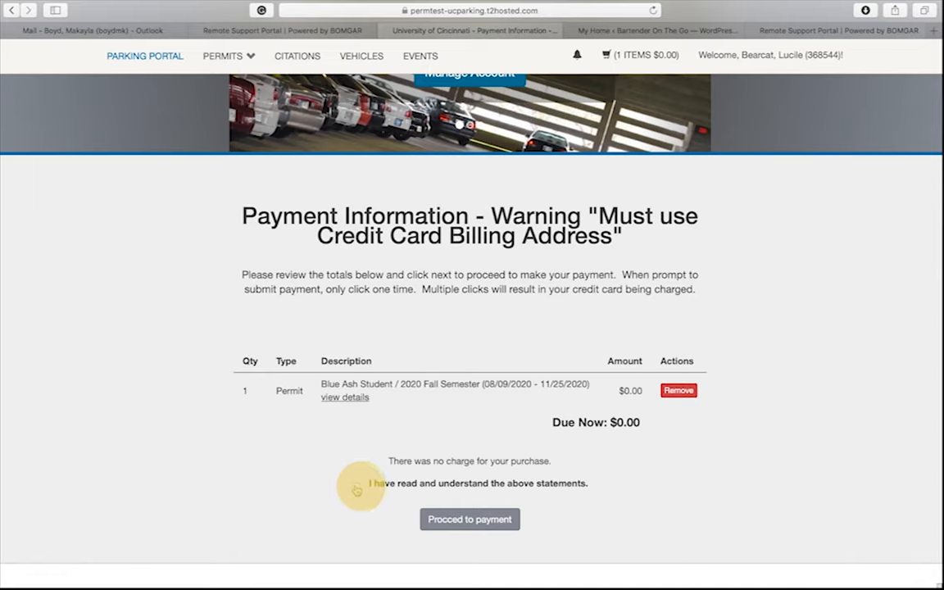
# Accept the payment statements, proceed to payment, and review the Payment Receipt.
pyautogui.click(356, 484)
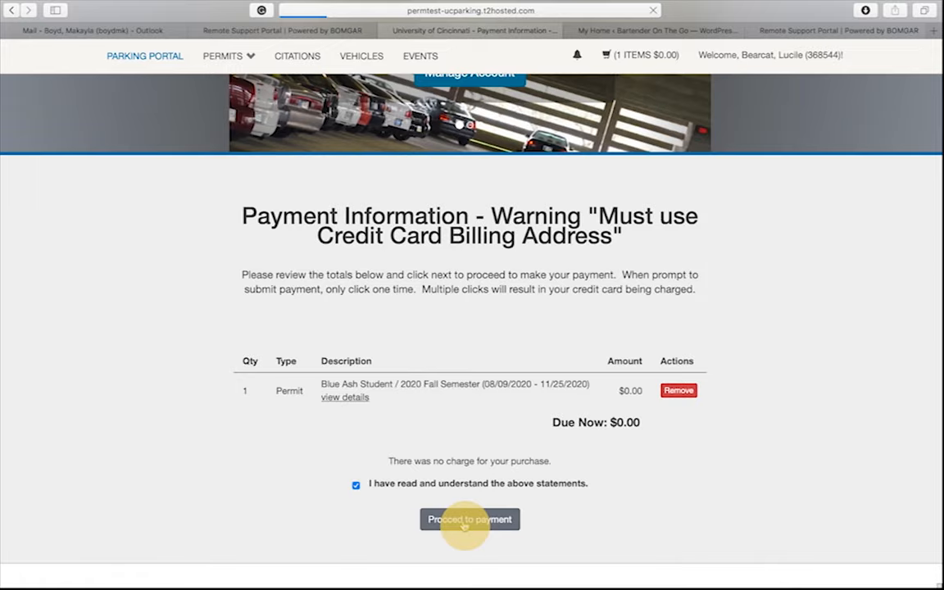
pyautogui.click(470, 519)
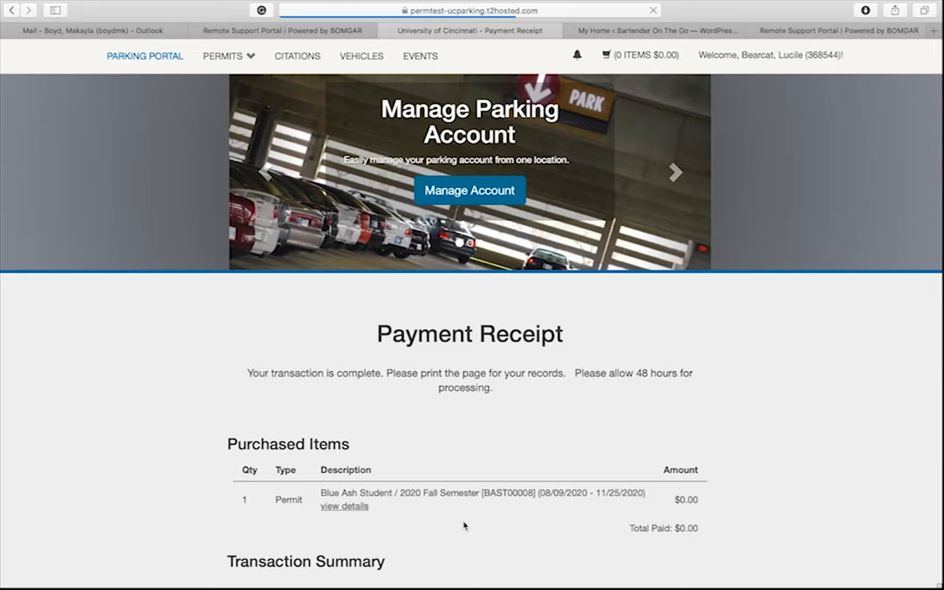
pyautogui.scroll(-3)
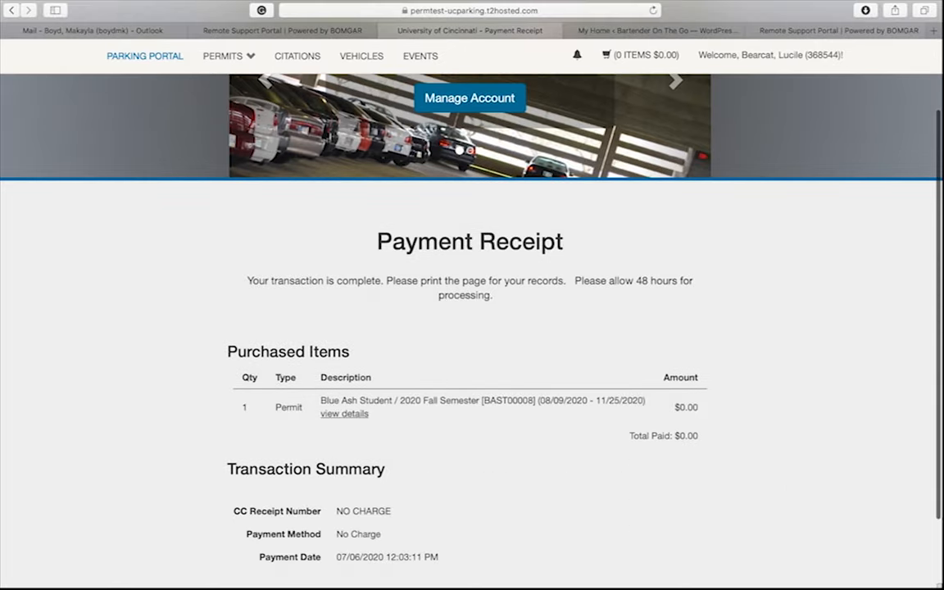
pyautogui.scroll(-3)
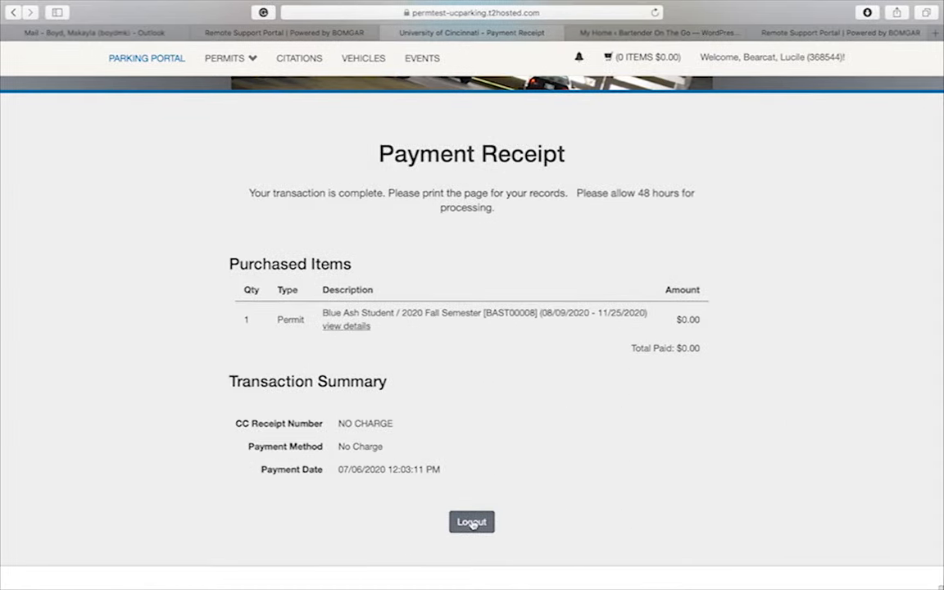